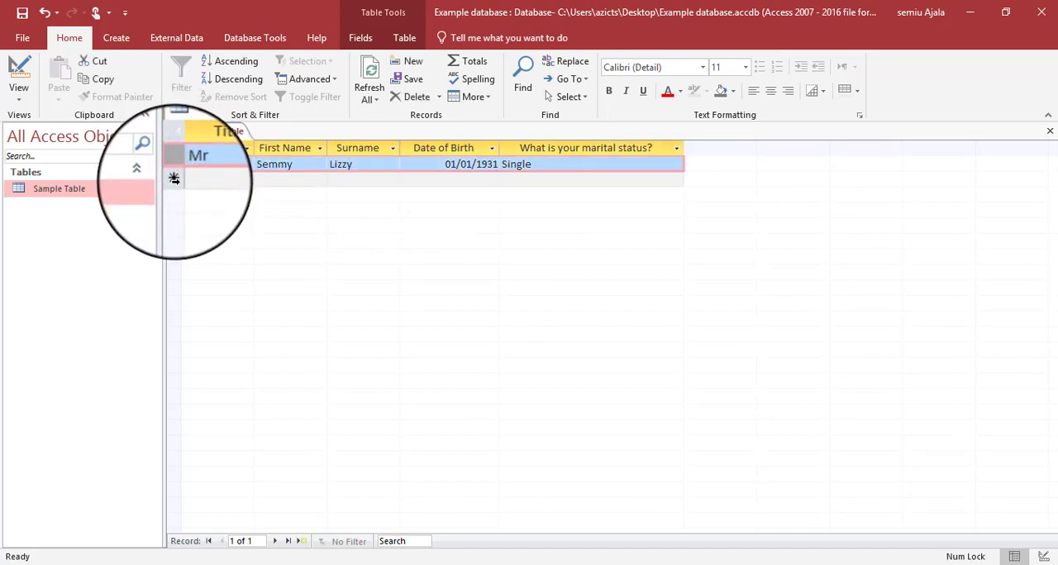
Enter 'Mr' as the Title of the existing Sample Table record.
left_click(168, 173)
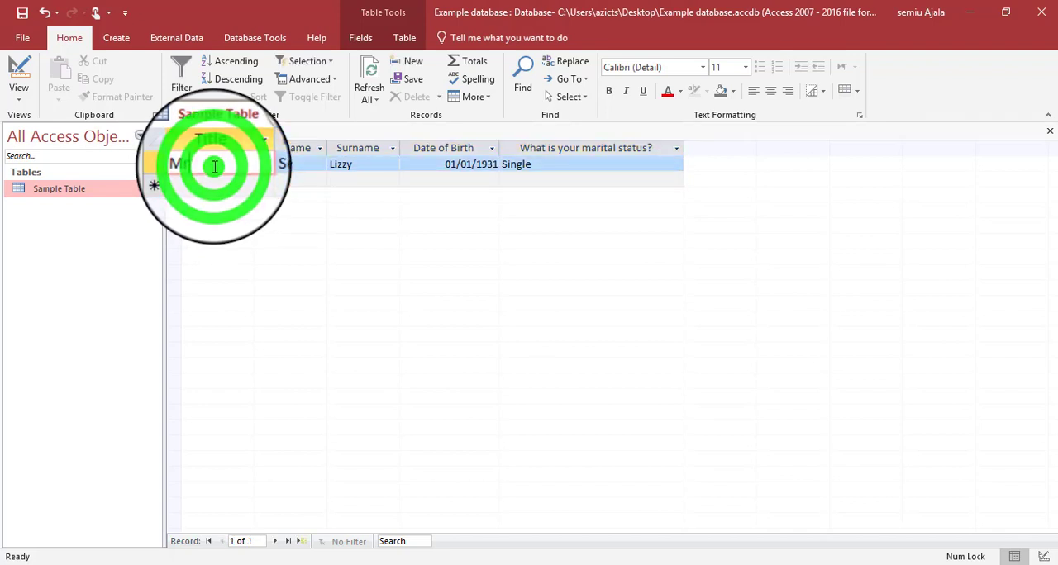
type("Mr")
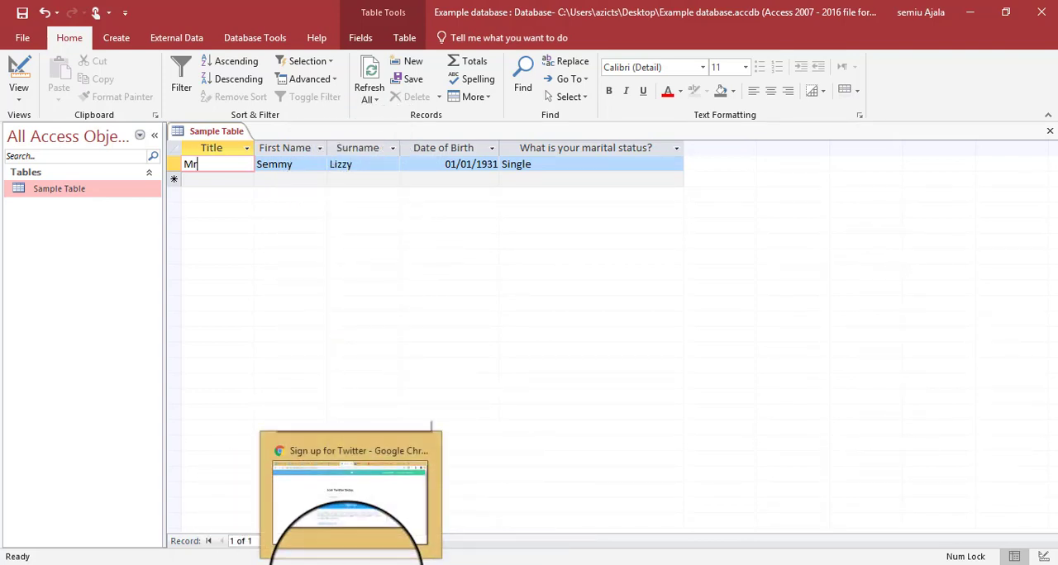
Switch to Chrome and show the Yahoo Mail sign-in tab instead of Twitter sign-up.
left_click(349, 451)
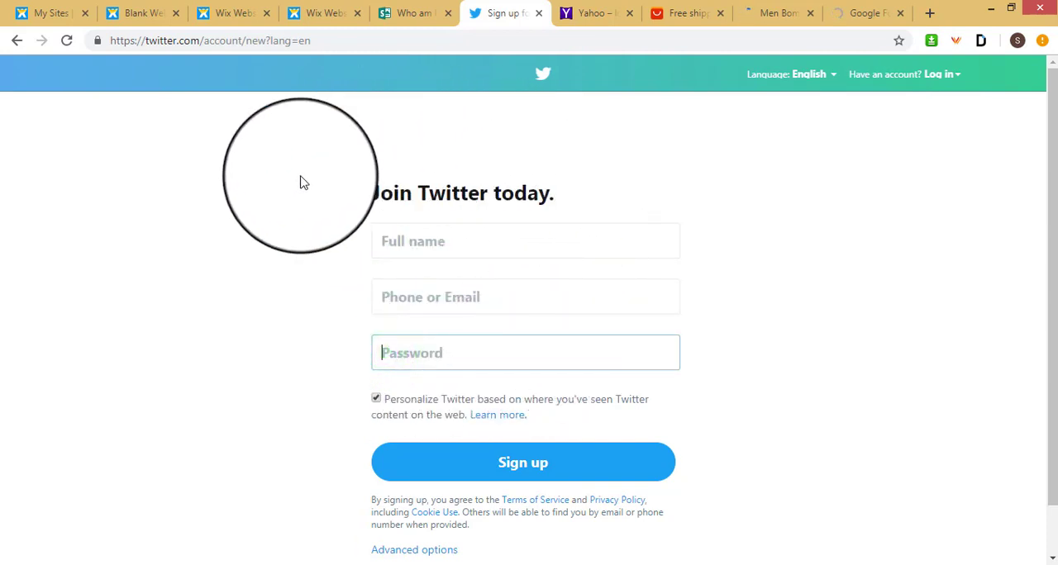
mouse_move(324, 423)
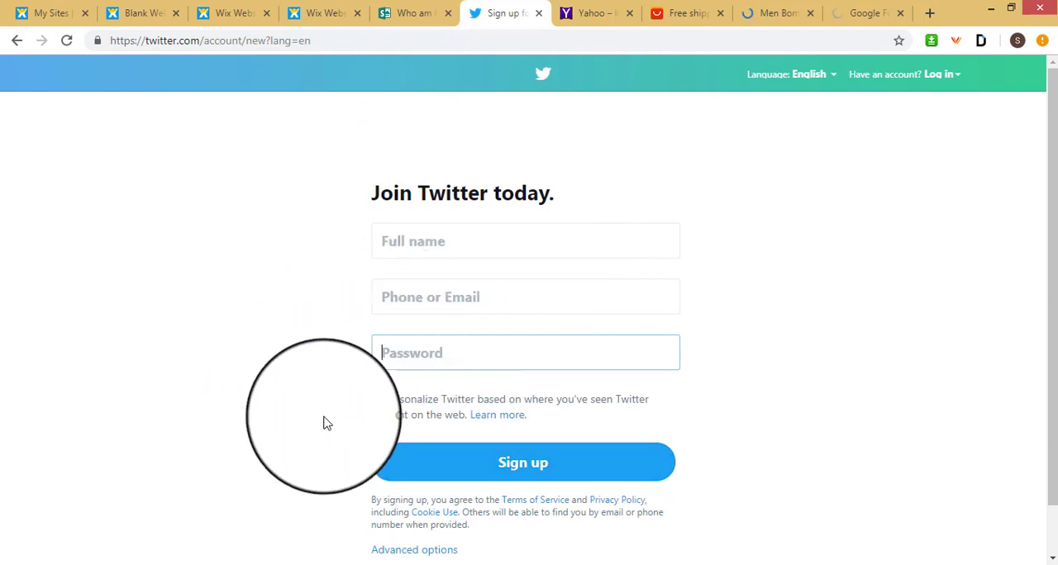
left_click(595, 13)
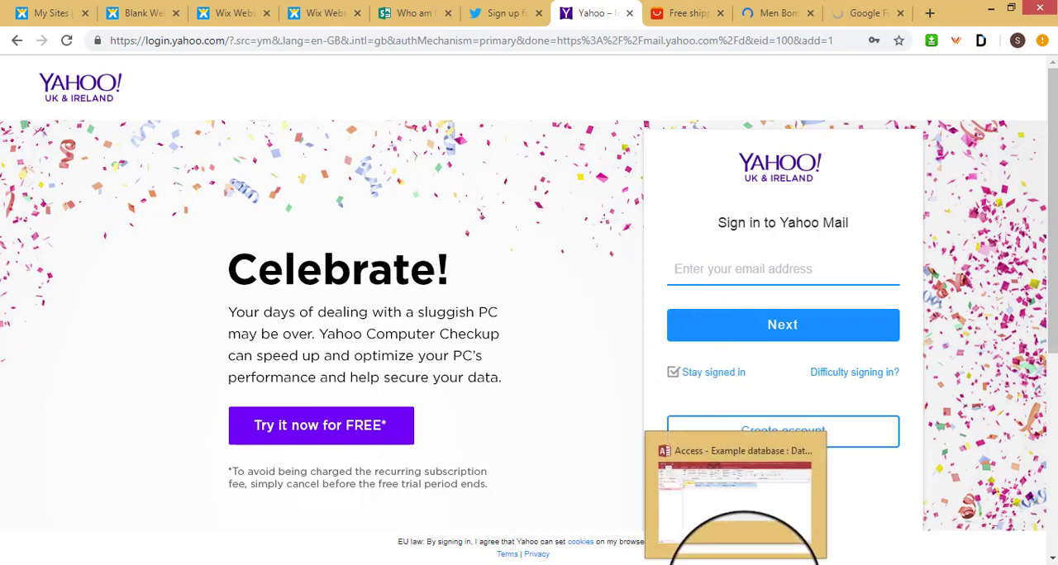
Back in Access, retype 'Mr' in the first record's Title cell to commit it.
left_click(736, 450)
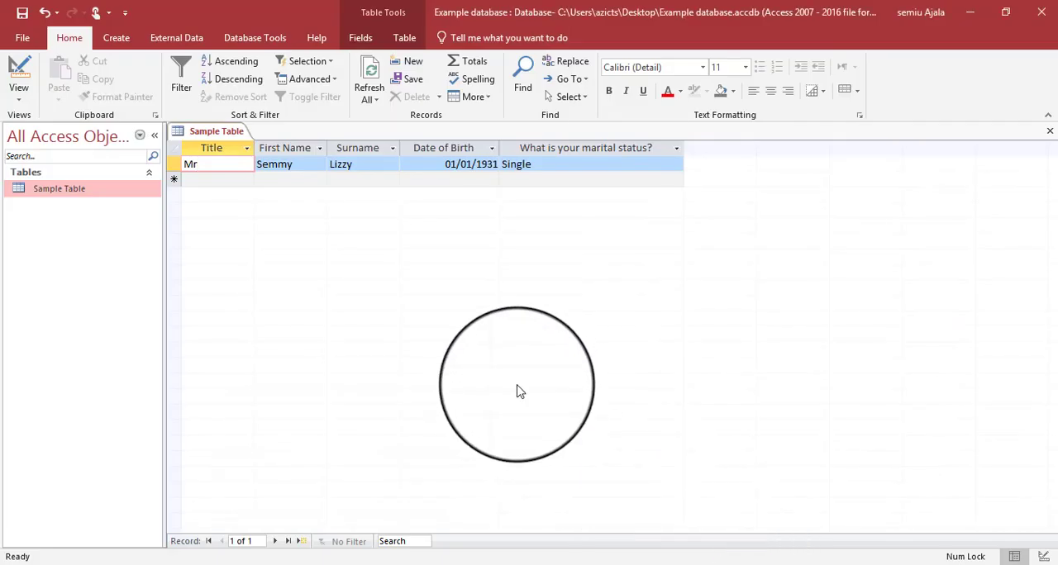
left_click(211, 163)
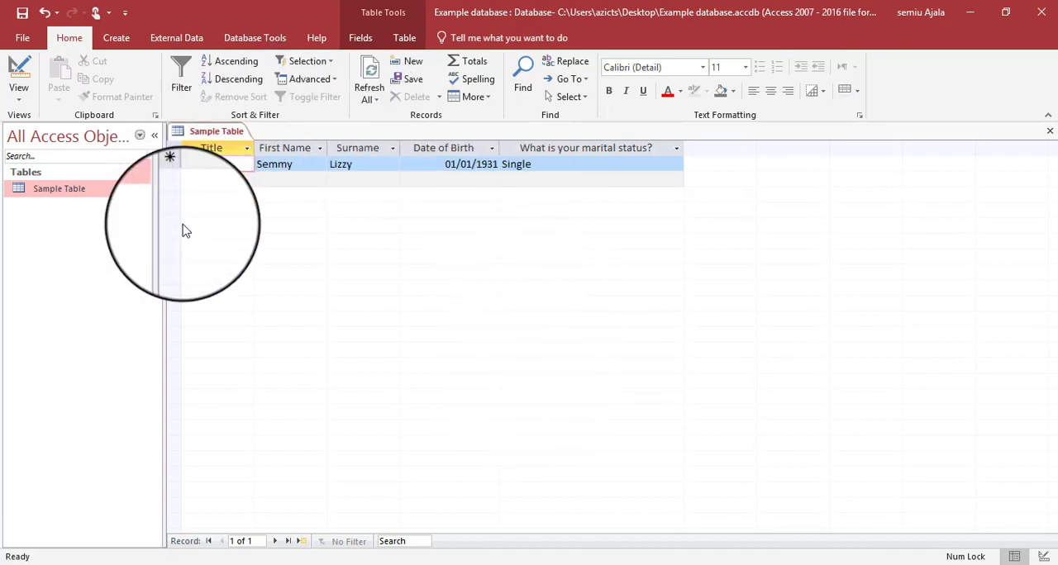
type("Mr")
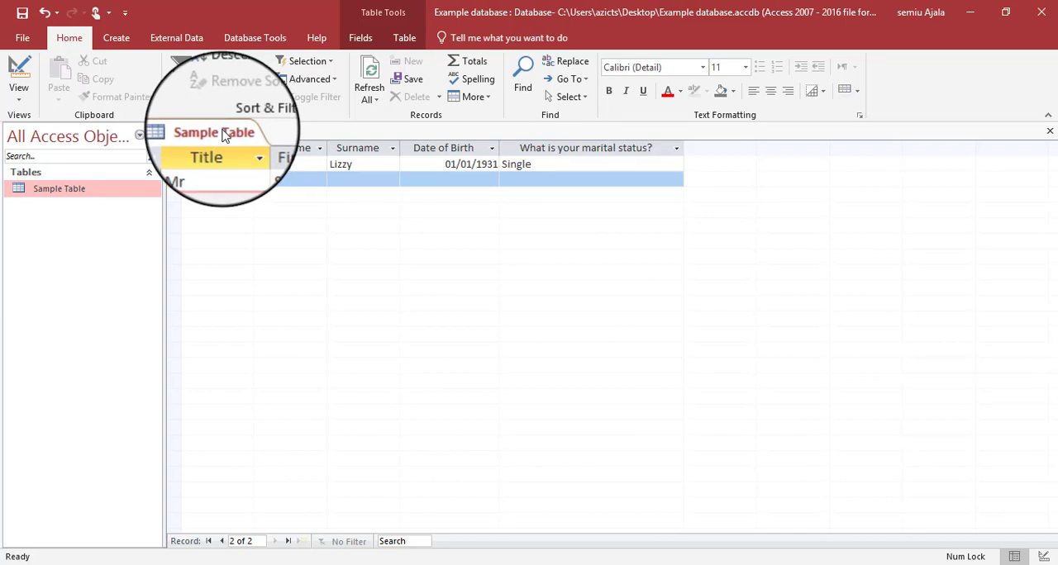
Close Sample Table, saving its layout changes, and show the Create ribbon.
right_click(213, 132)
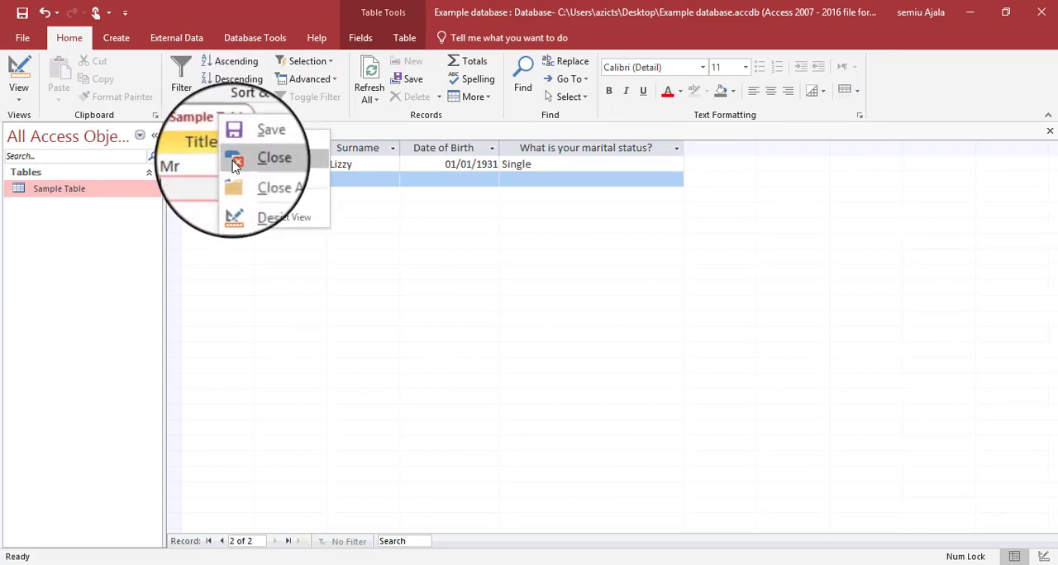
left_click(274, 157)
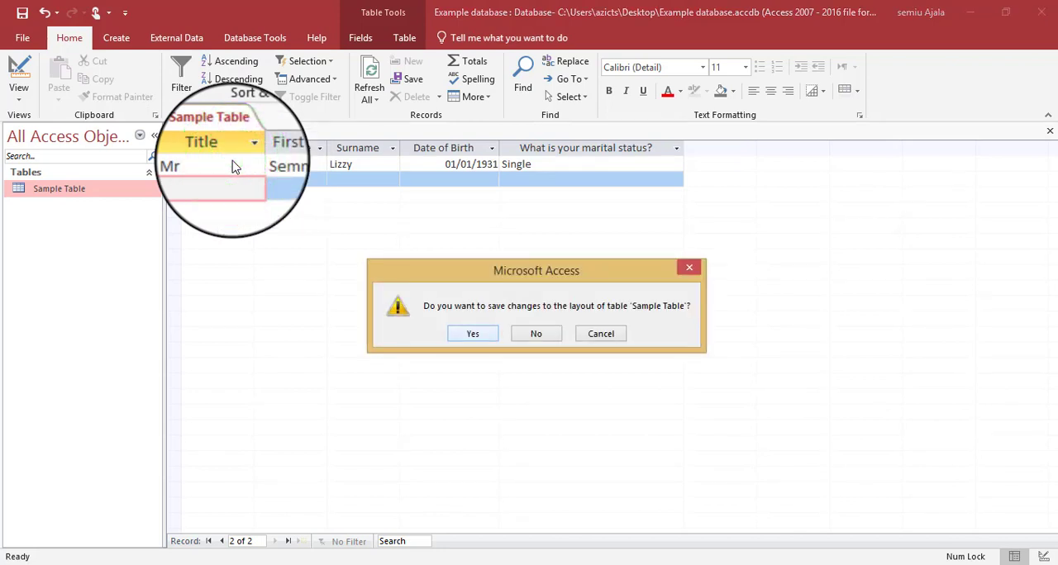
left_click(472, 333)
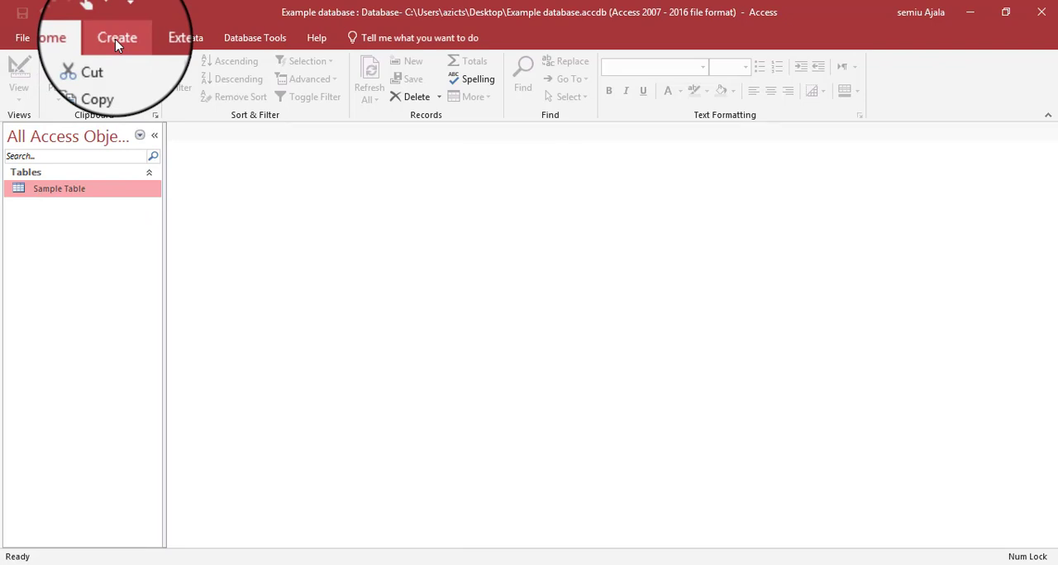
left_click(117, 37)
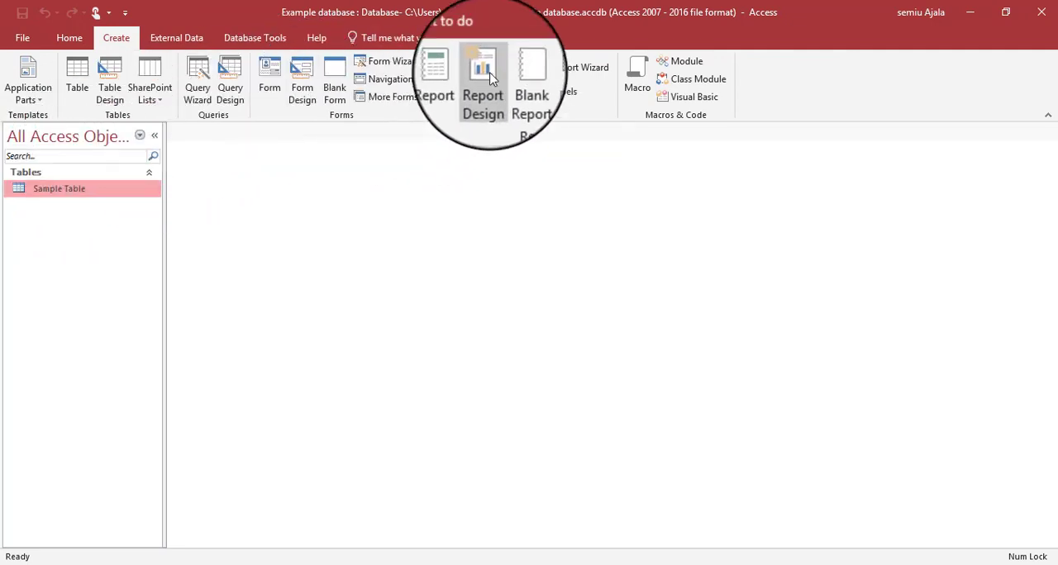
mouse_move(312, 117)
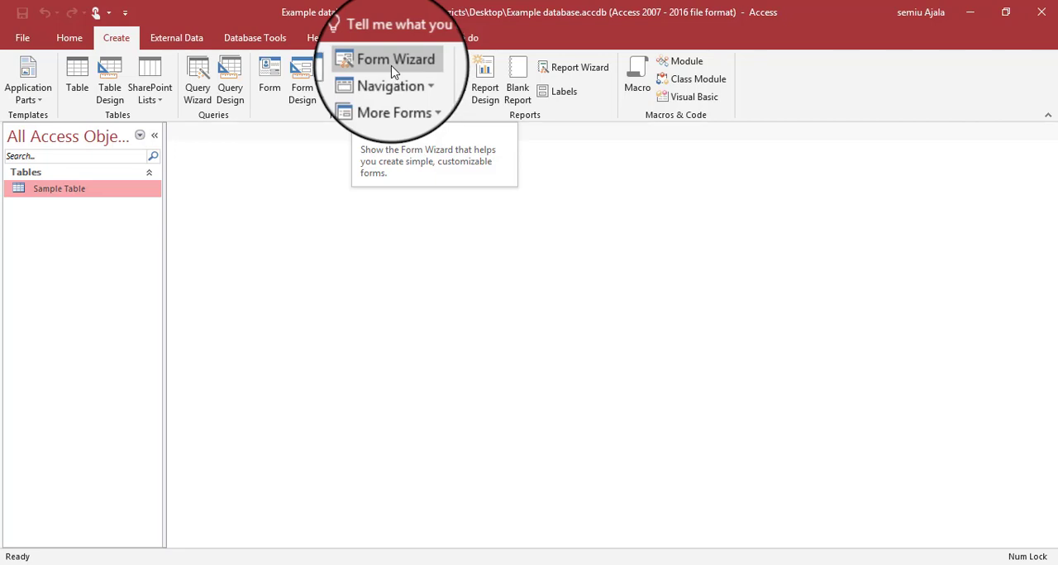
Run the Form Wizard on Sample Table with all five fields selected.
left_click(395, 59)
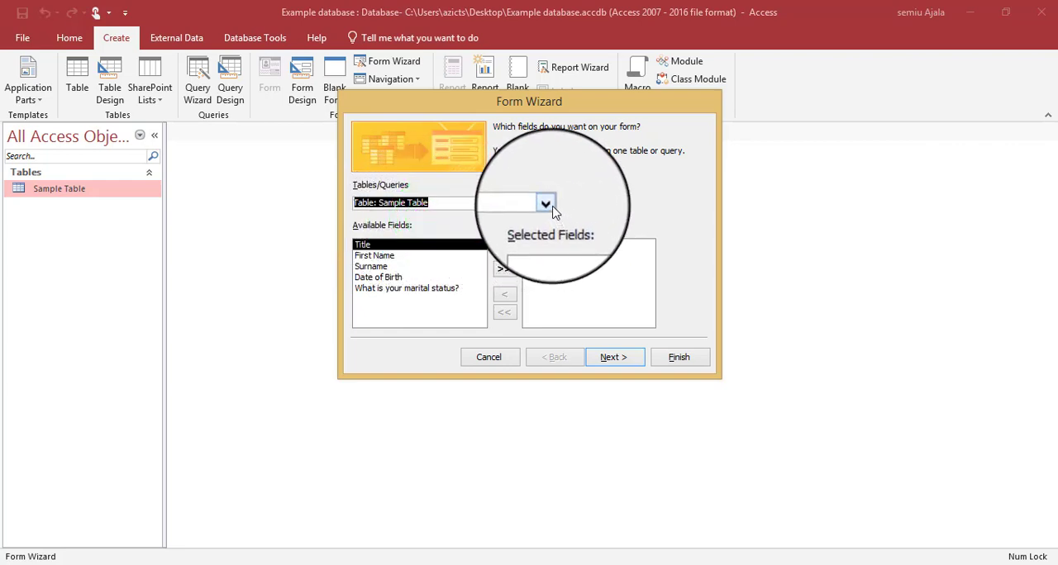
left_click(545, 203)
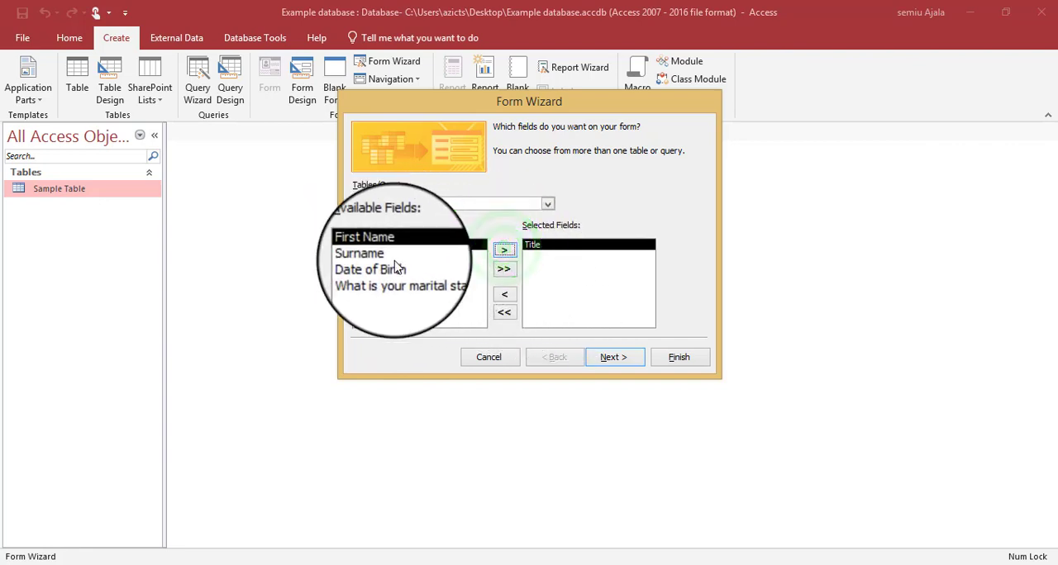
left_click(504, 249)
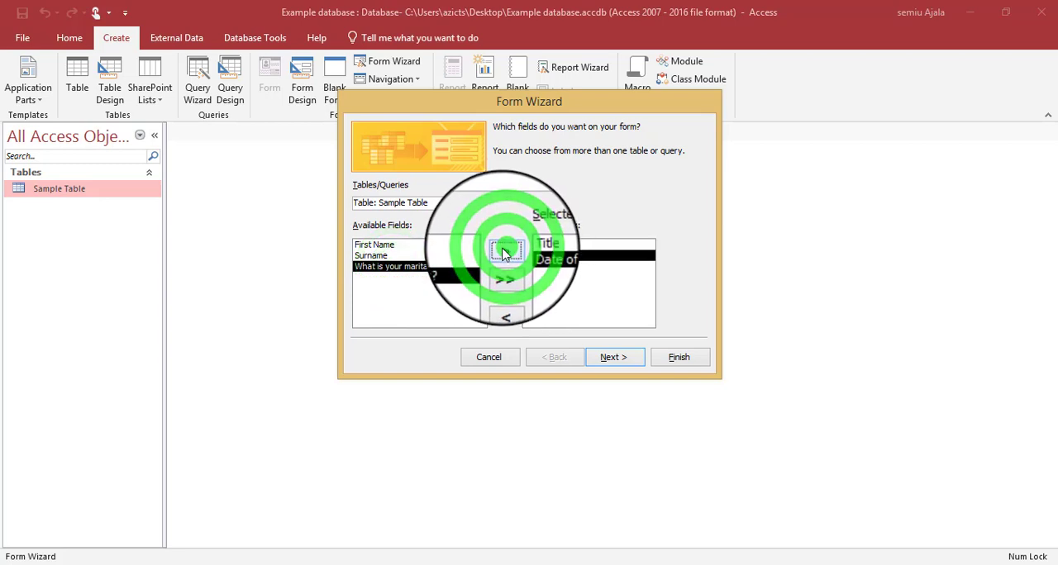
left_click(506, 256)
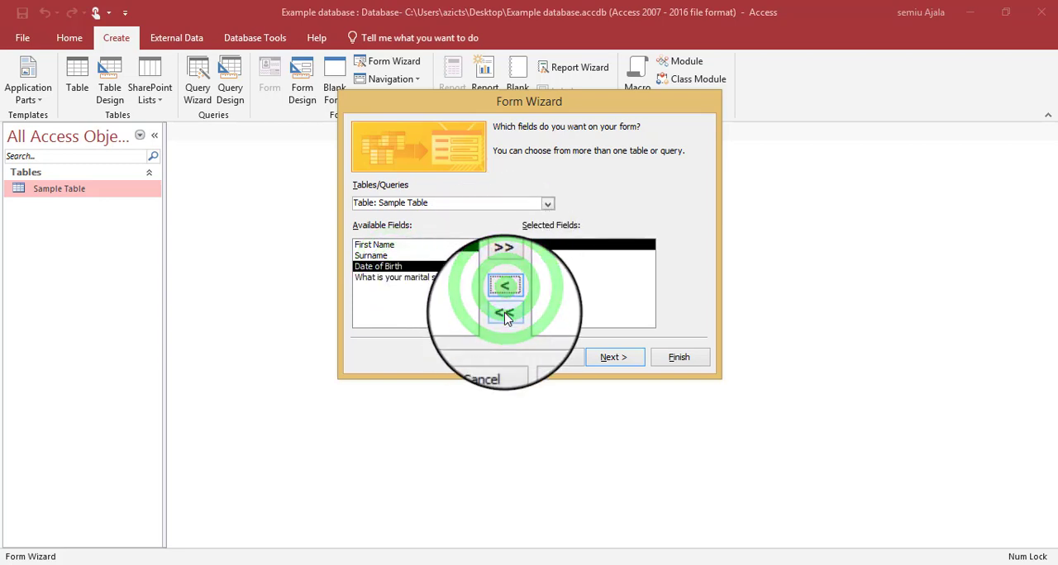
left_click(505, 312)
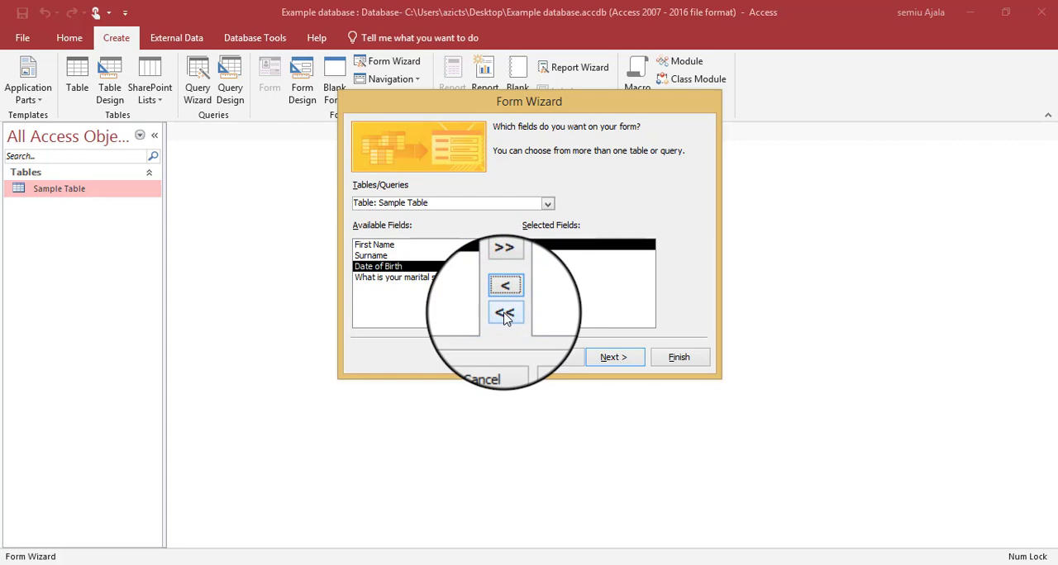
left_click(504, 312)
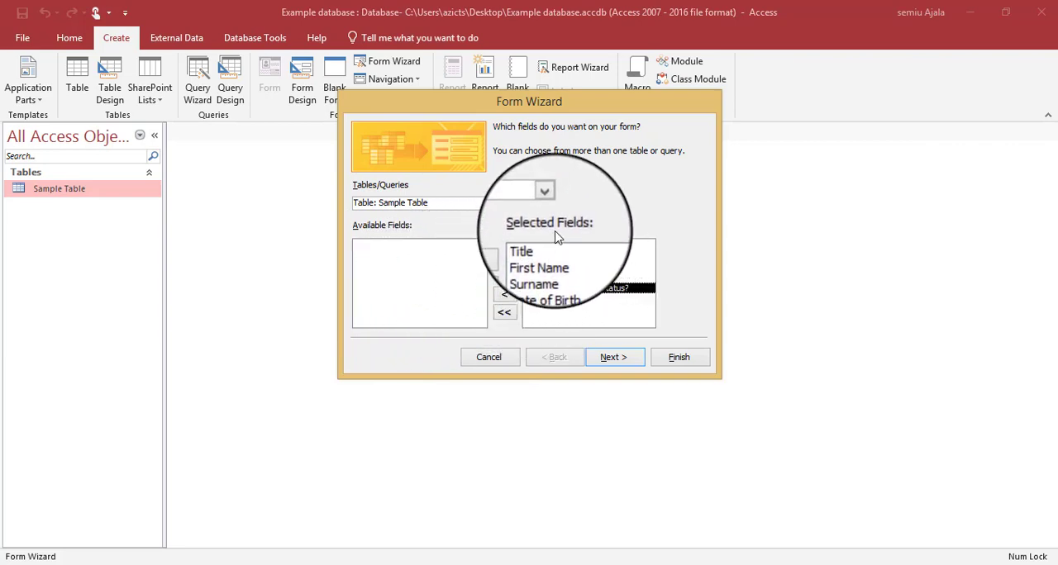
left_click(614, 357)
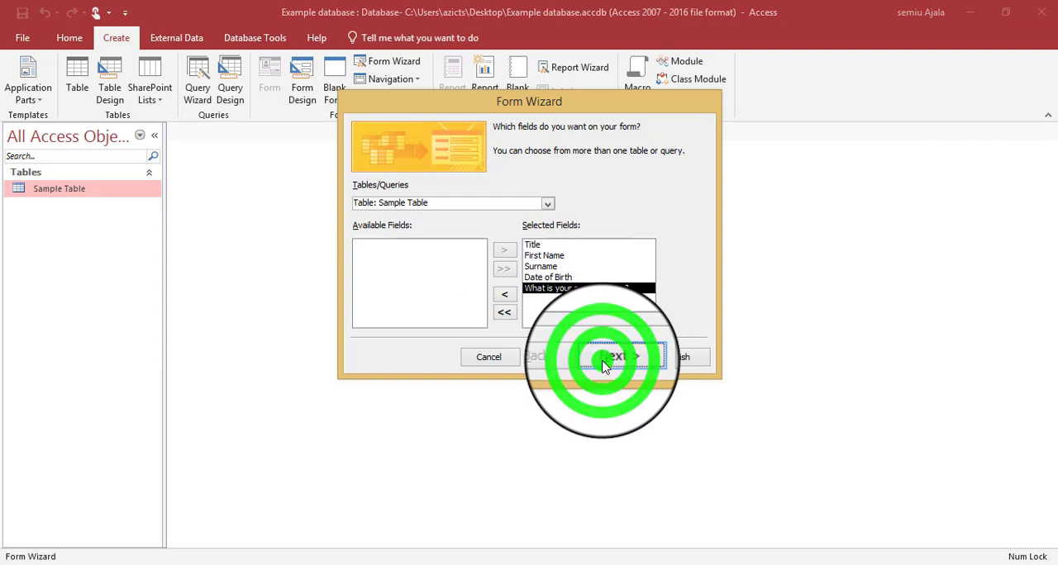
left_click(615, 356)
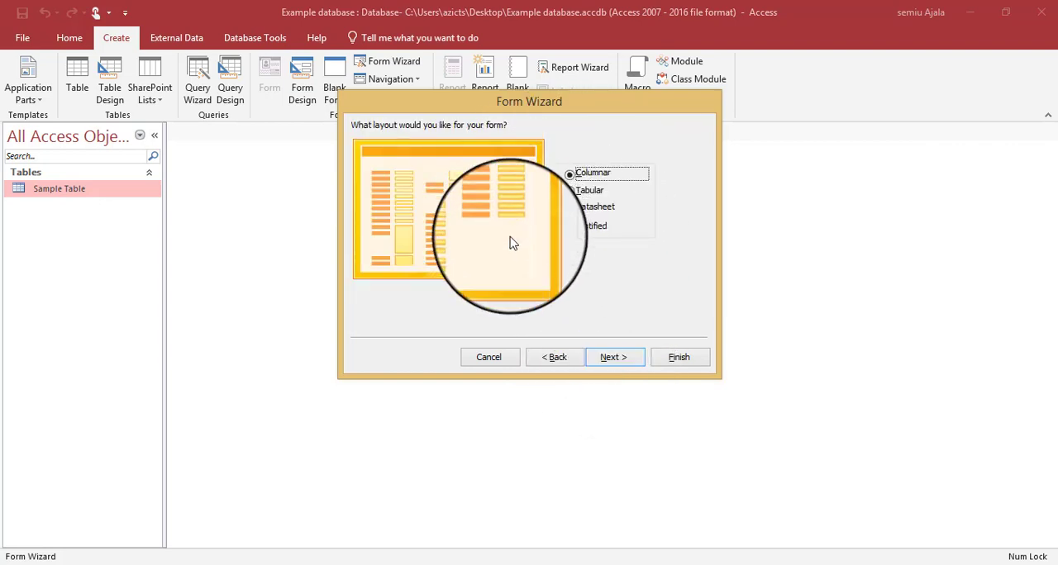
Keep the Columnar layout, title the form 'Sample Table Form', and finish.
left_click(613, 356)
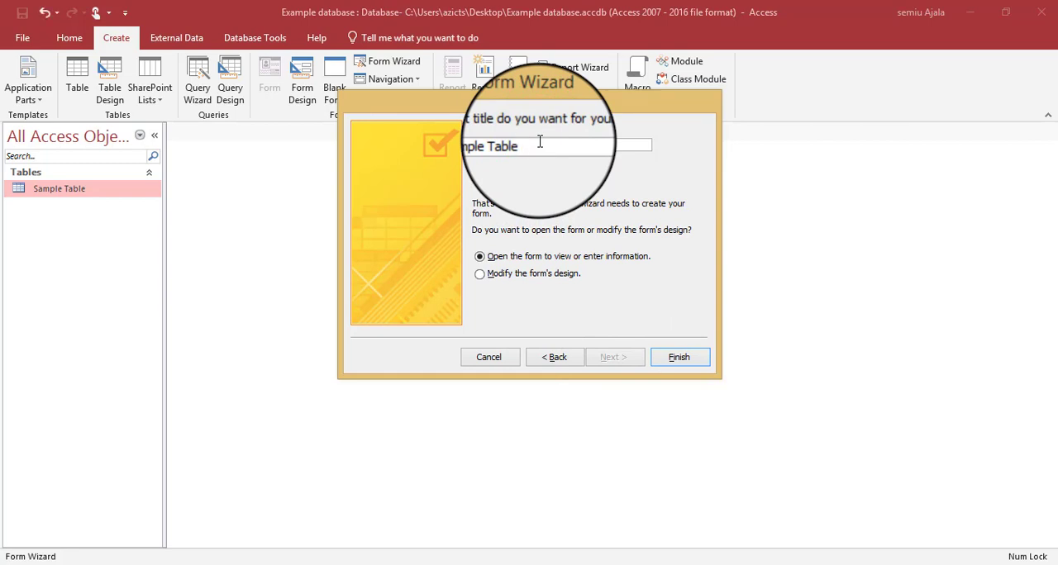
type("Form")
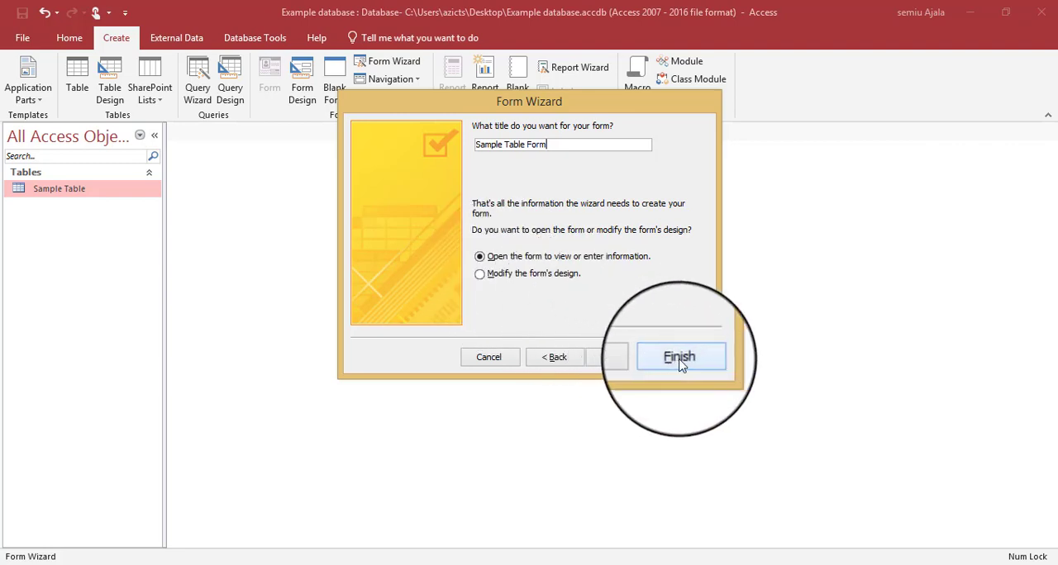
left_click(679, 356)
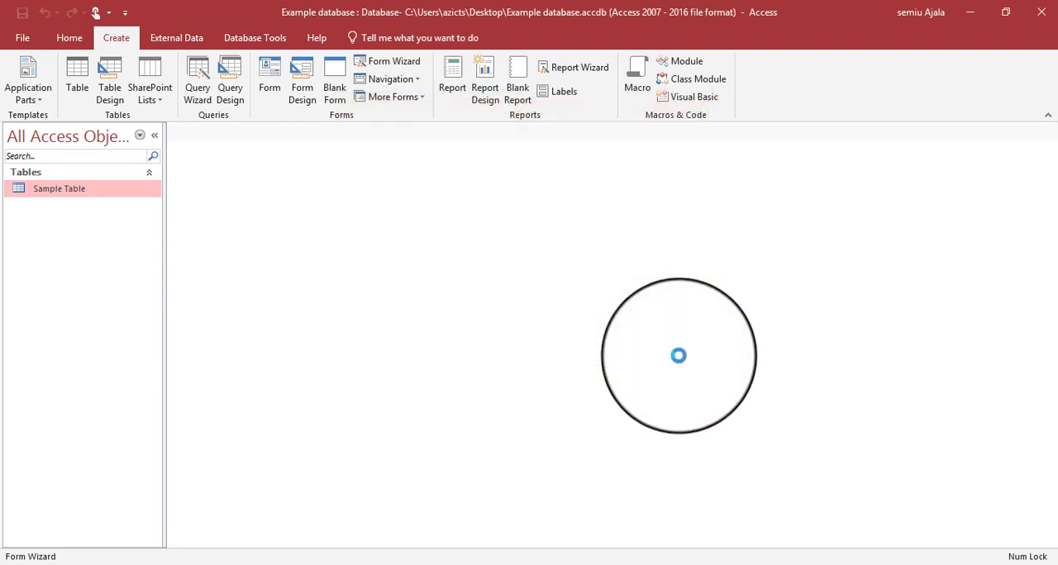
Open the View dropdown list for the newly opened Sample Table Form.
left_click(269, 74)
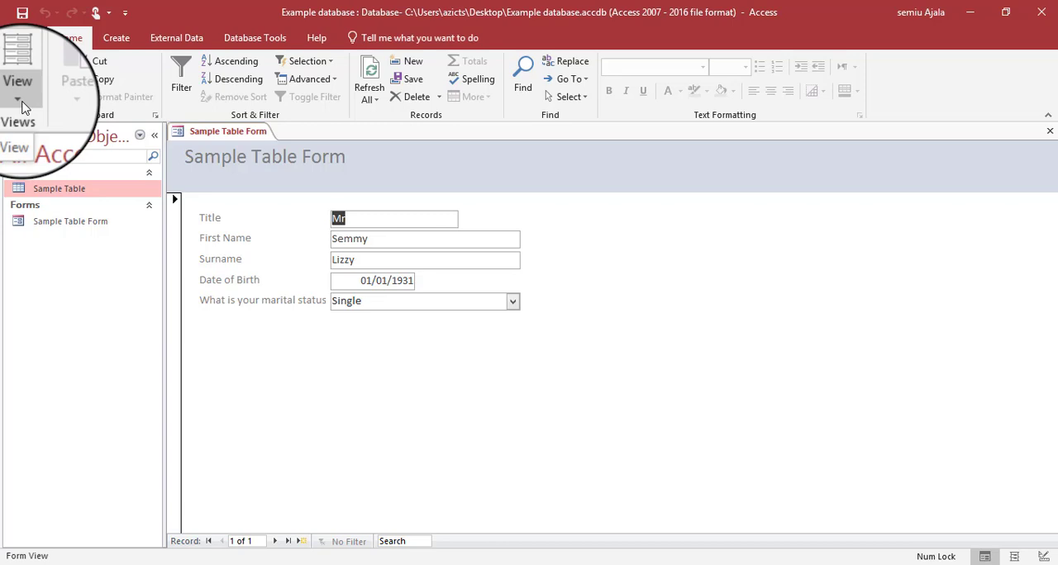
left_click(18, 83)
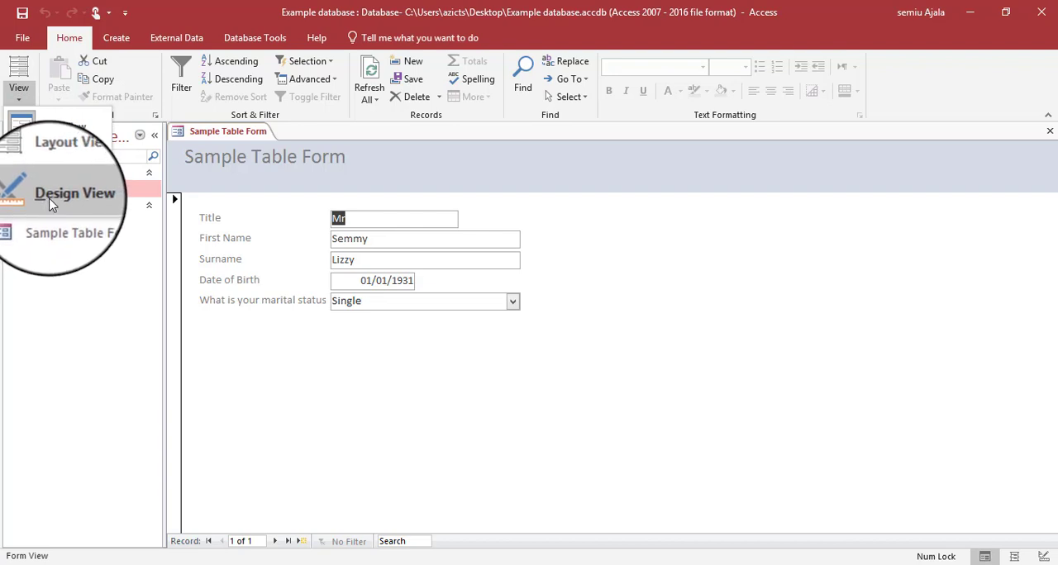
Switch Sample Table Form to Design View, then reopen the View list.
left_click(75, 192)
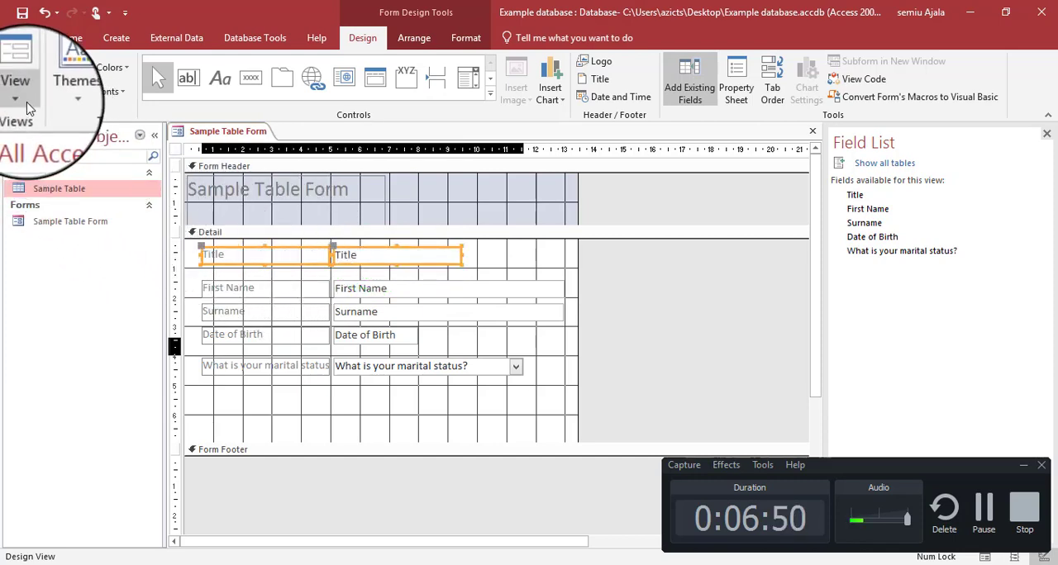
left_click(16, 74)
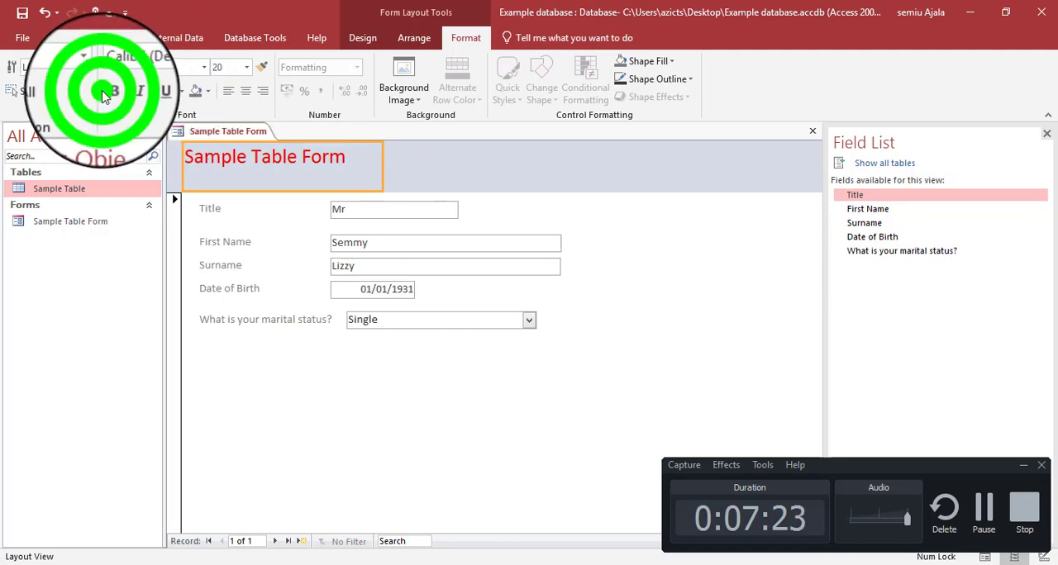
Bold and centre the form title, and make the Surname label bold and black.
left_click(264, 156)
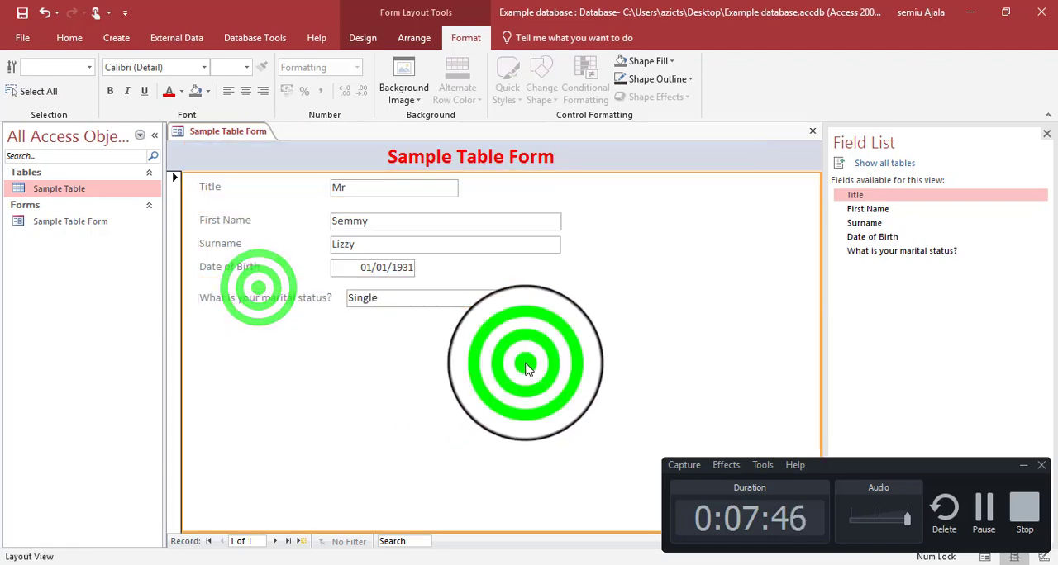
left_click(283, 187)
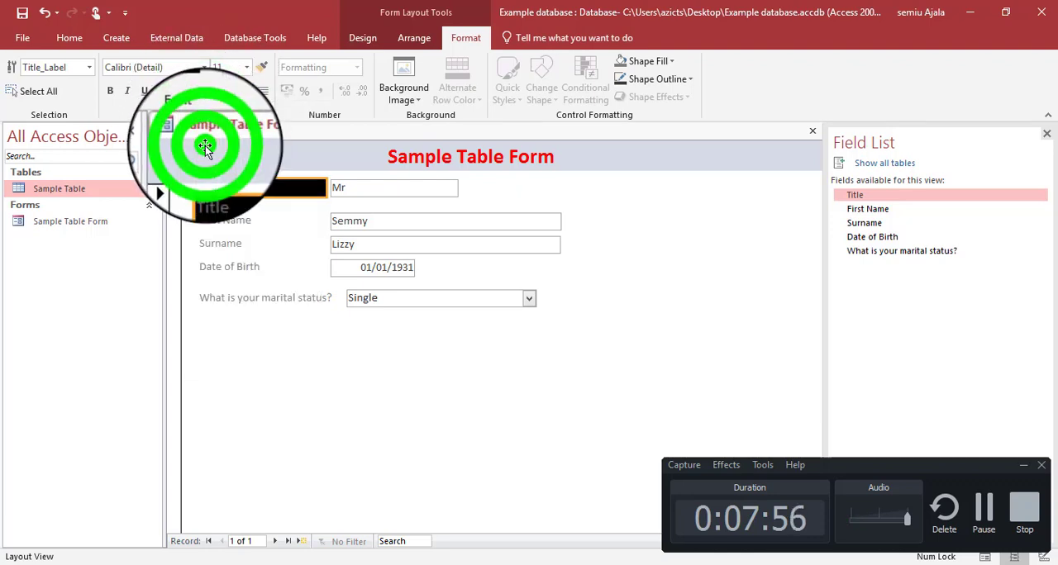
left_click(214, 189)
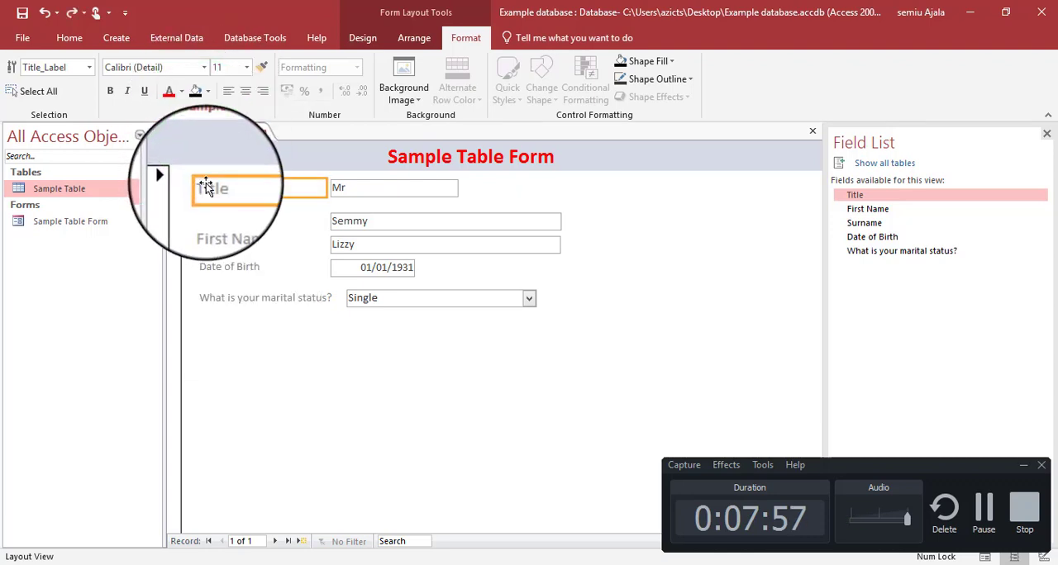
left_click(179, 91)
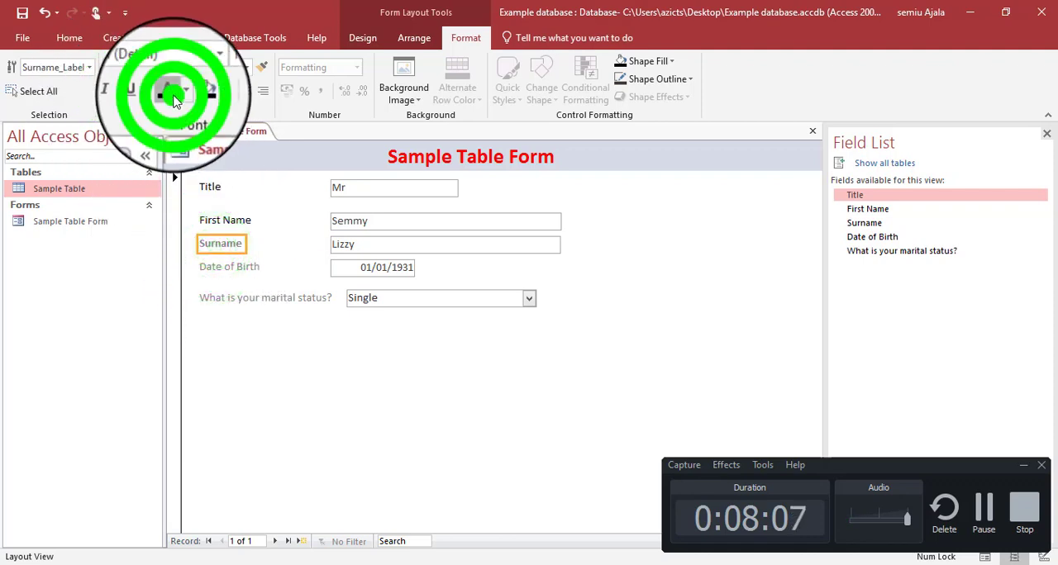
left_click(229, 266)
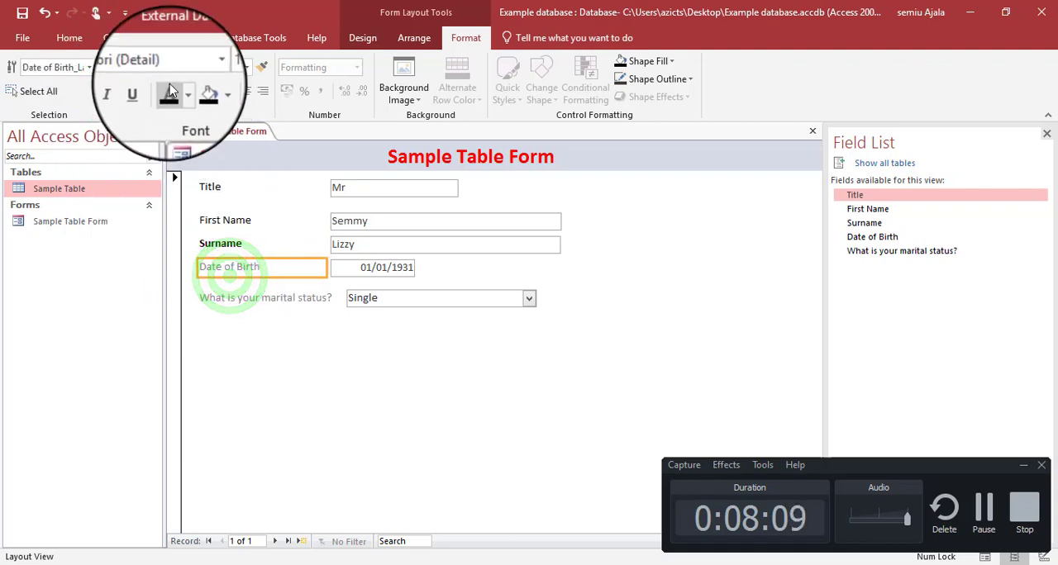
left_click(266, 298)
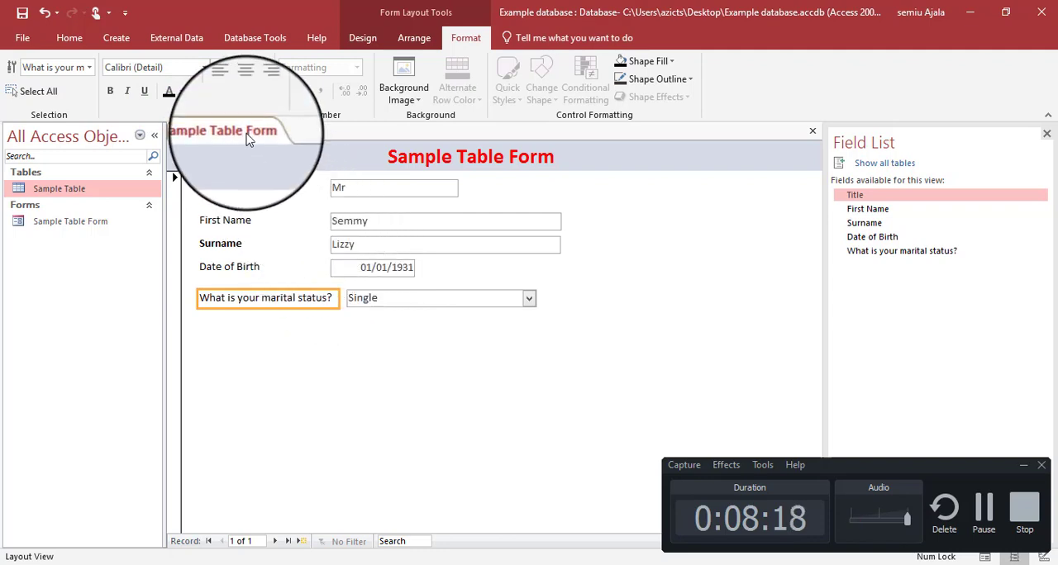
Select all form controls in Design View and adjust their Control Margins.
right_click(223, 132)
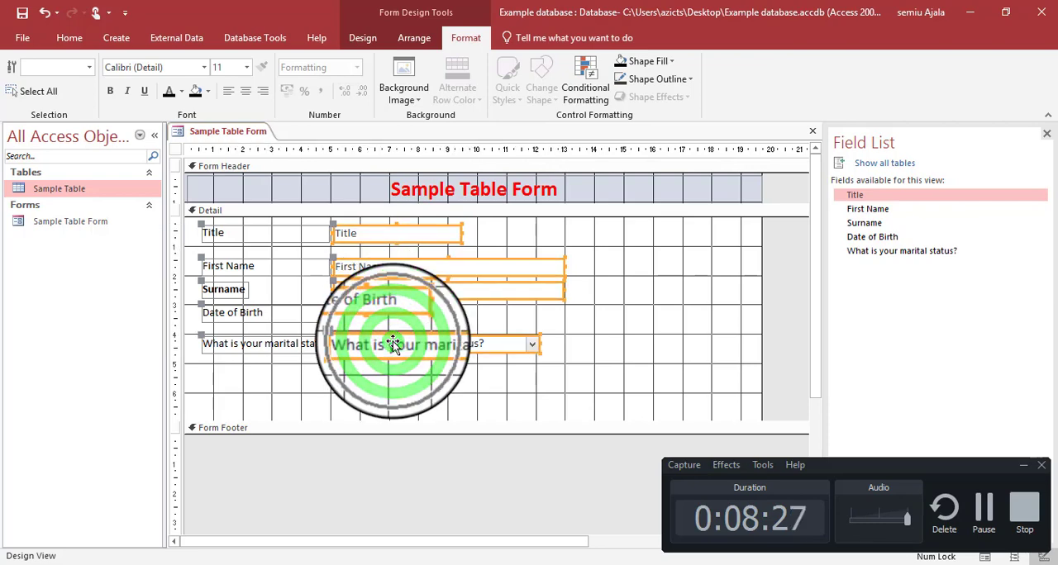
left_click(362, 38)
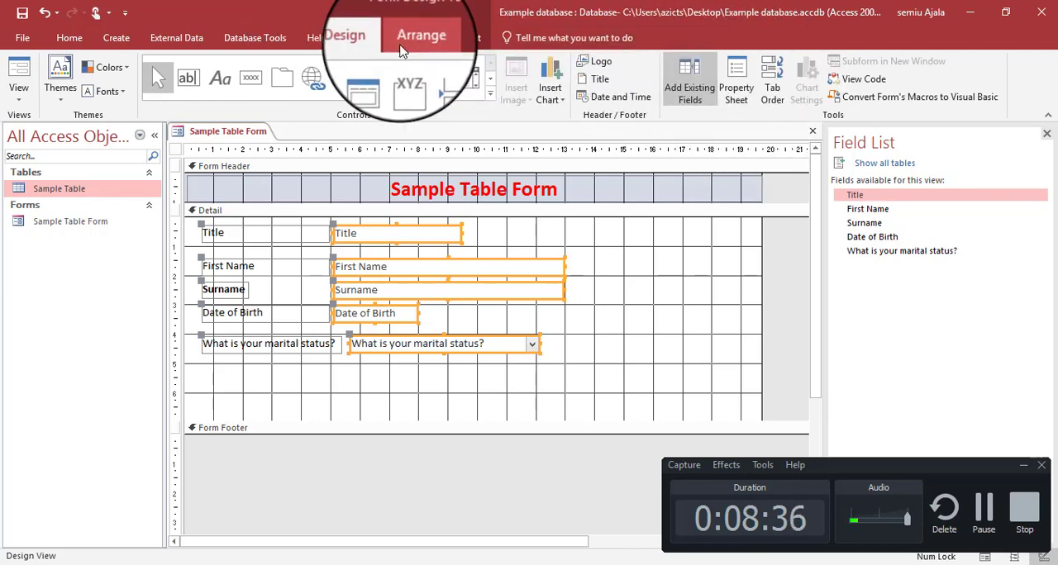
left_click(421, 35)
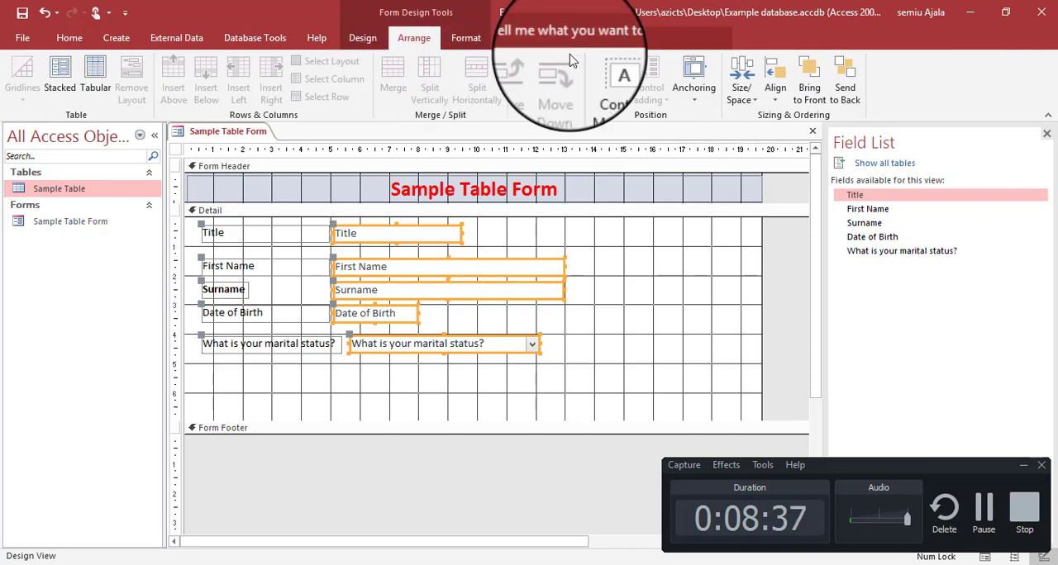
left_click(593, 79)
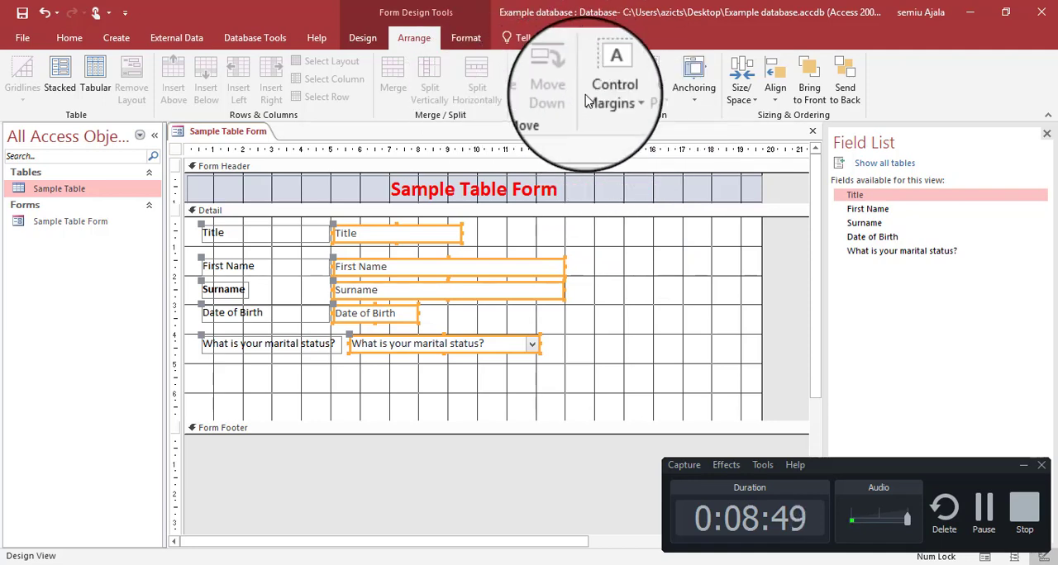
left_click(770, 80)
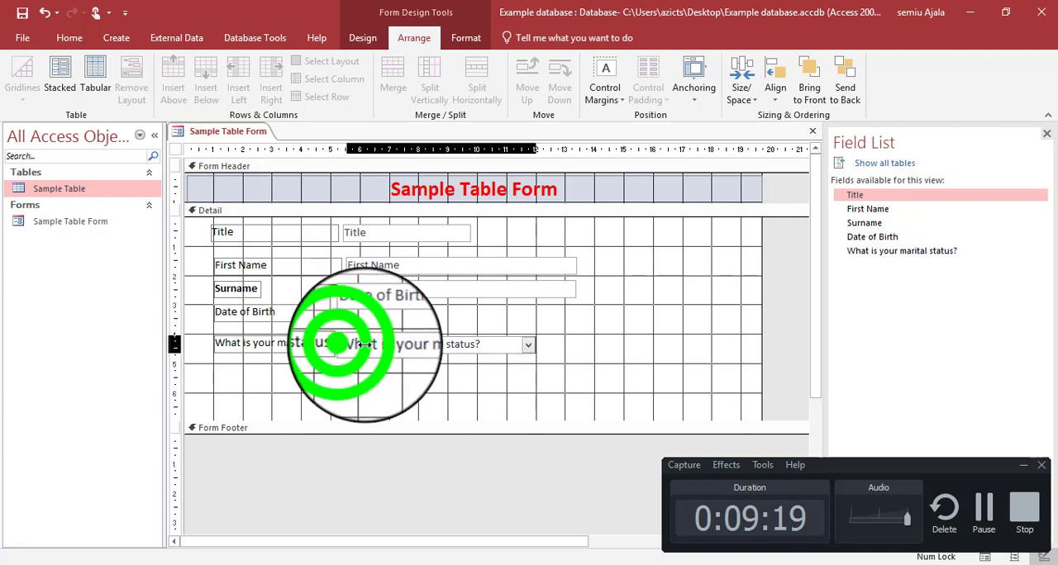
left_click(417, 345)
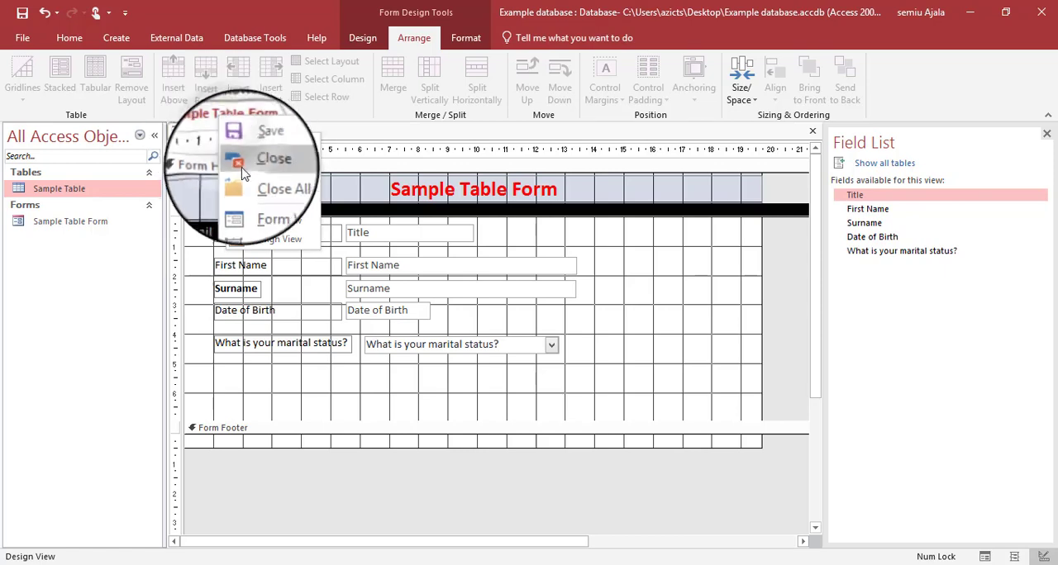
left_click(273, 158)
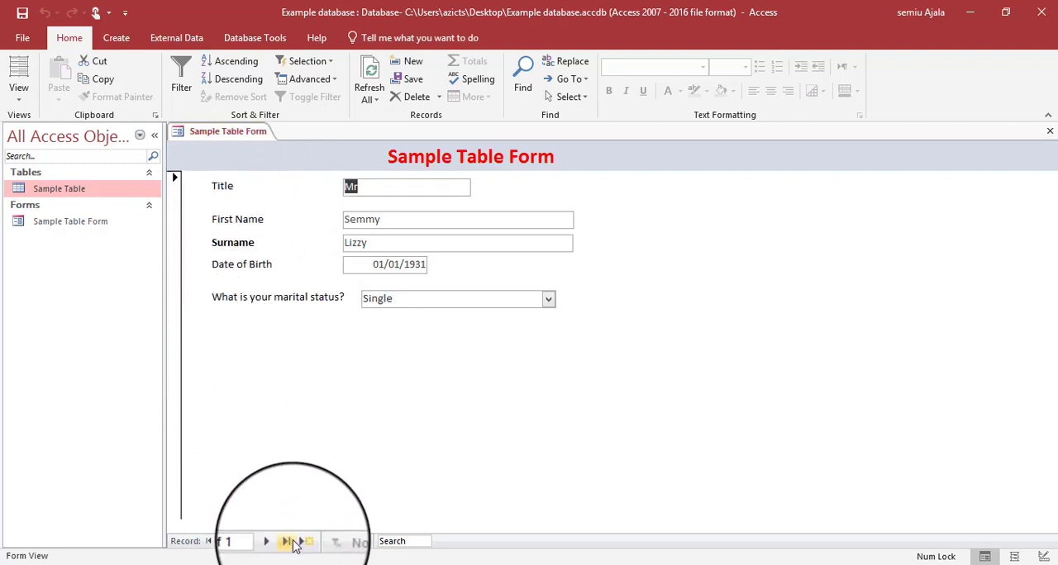
left_click(284, 541)
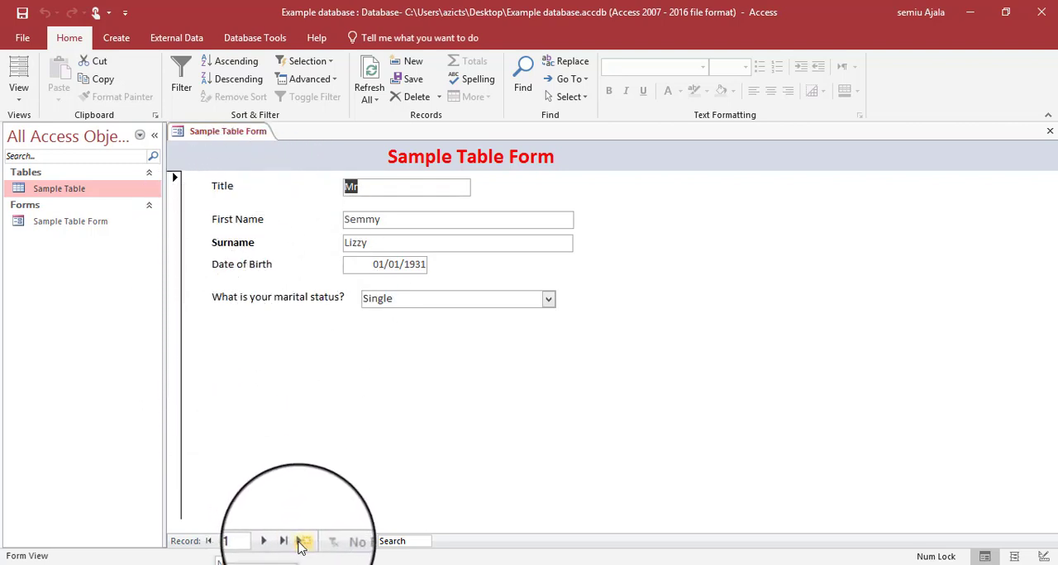
left_click(299, 542)
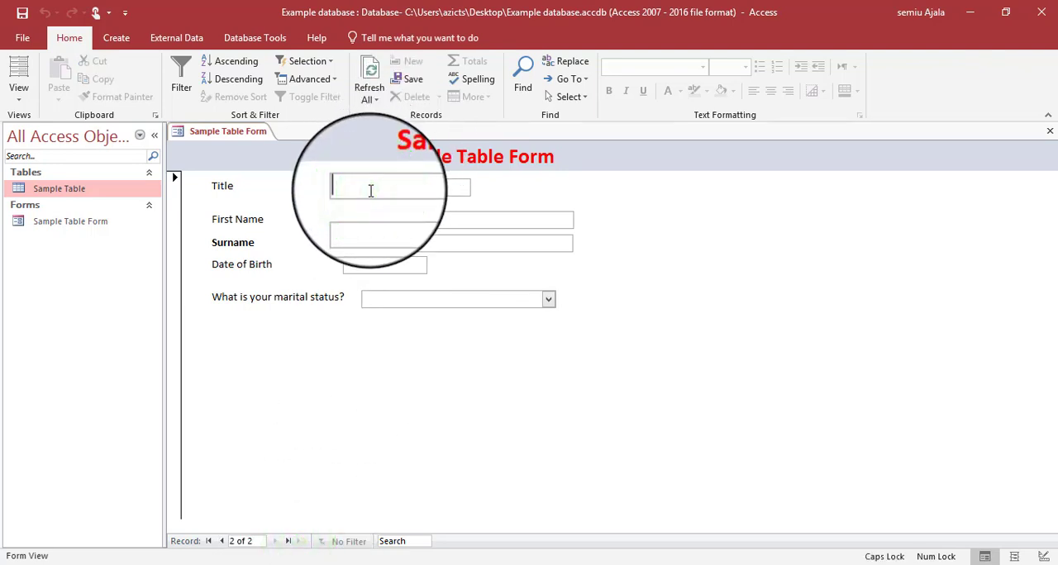
type("Mrs")
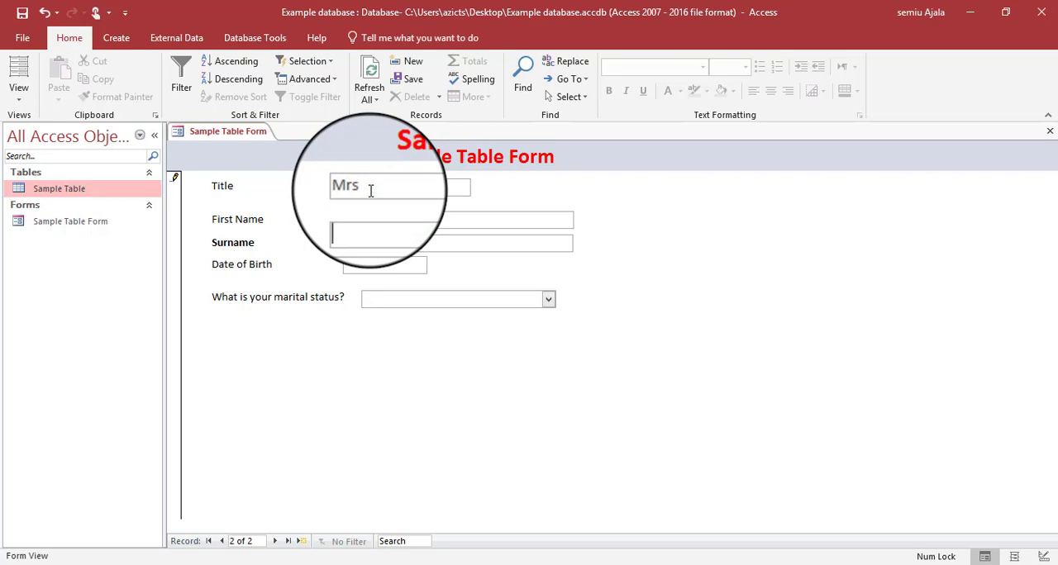
type("S")
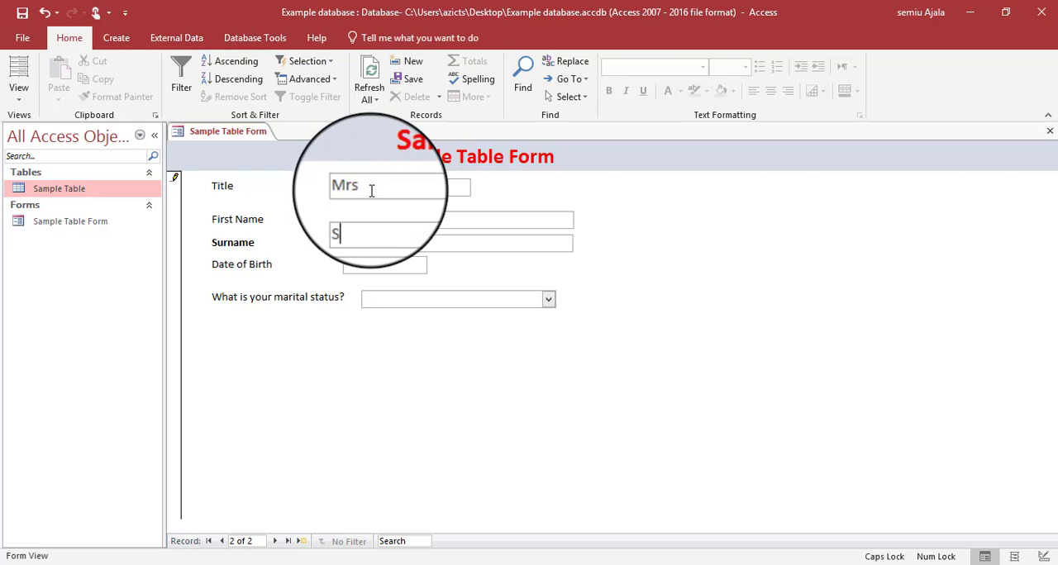
type("adr")
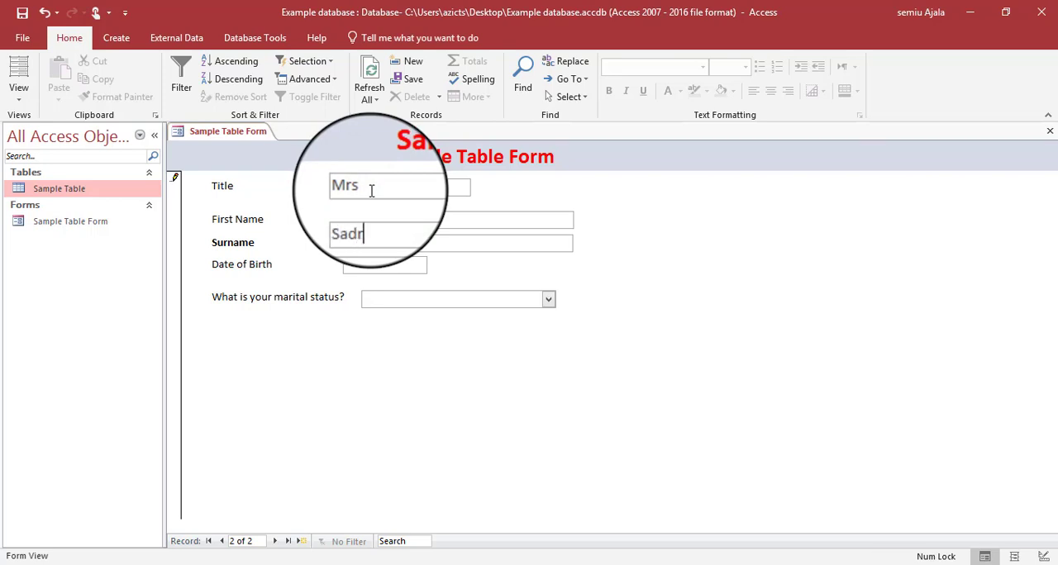
type("a")
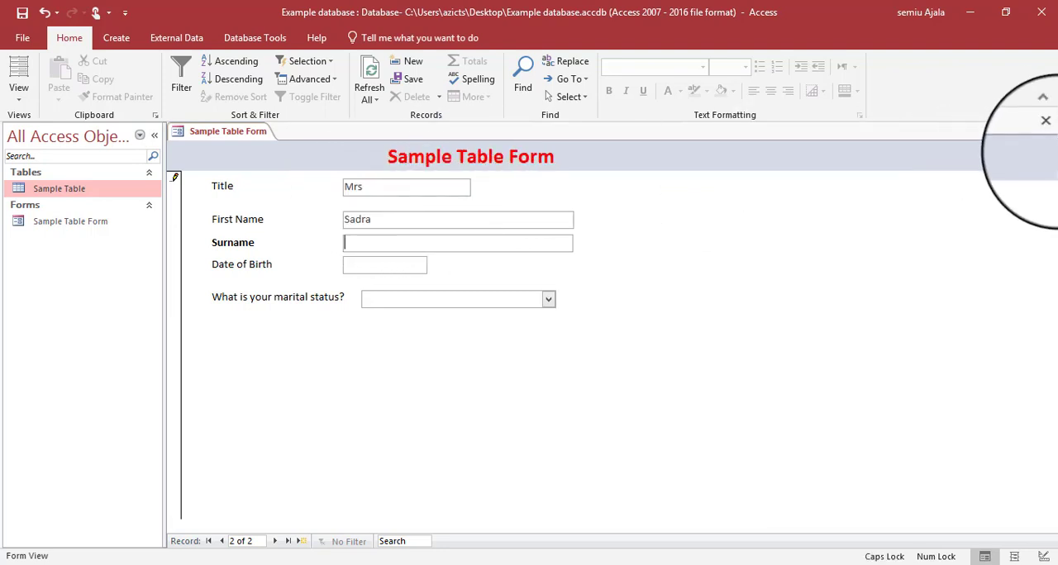
type("Khalifry")
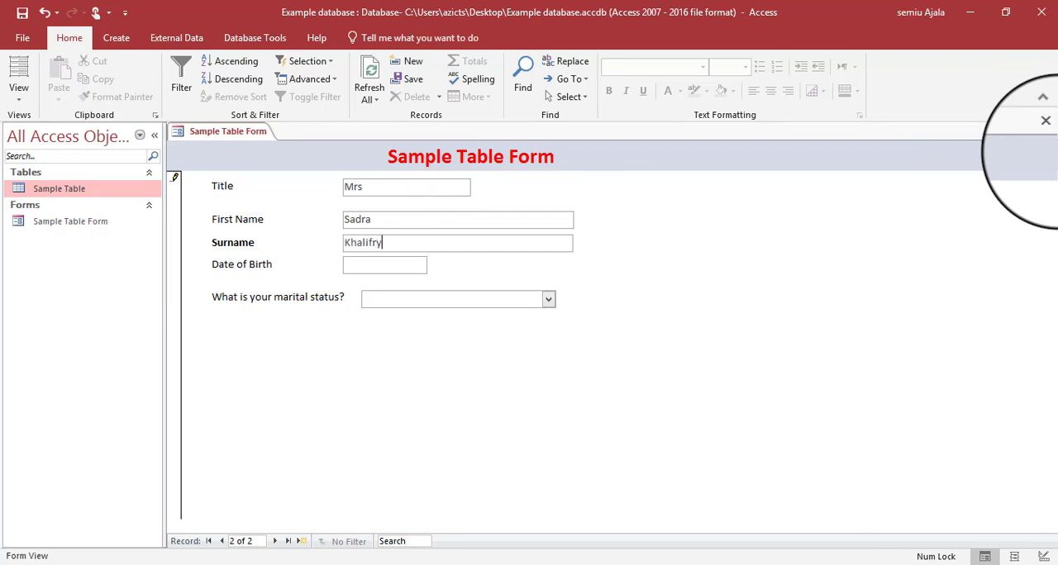
Enter the second record's date of birth, starting with 02/.
left_click(384, 264)
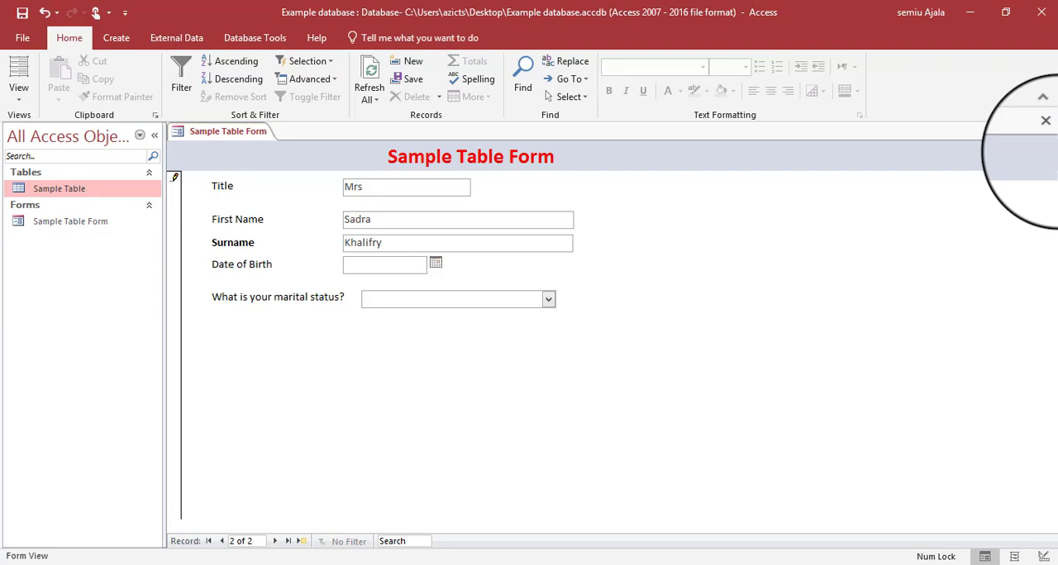
left_click(384, 264)
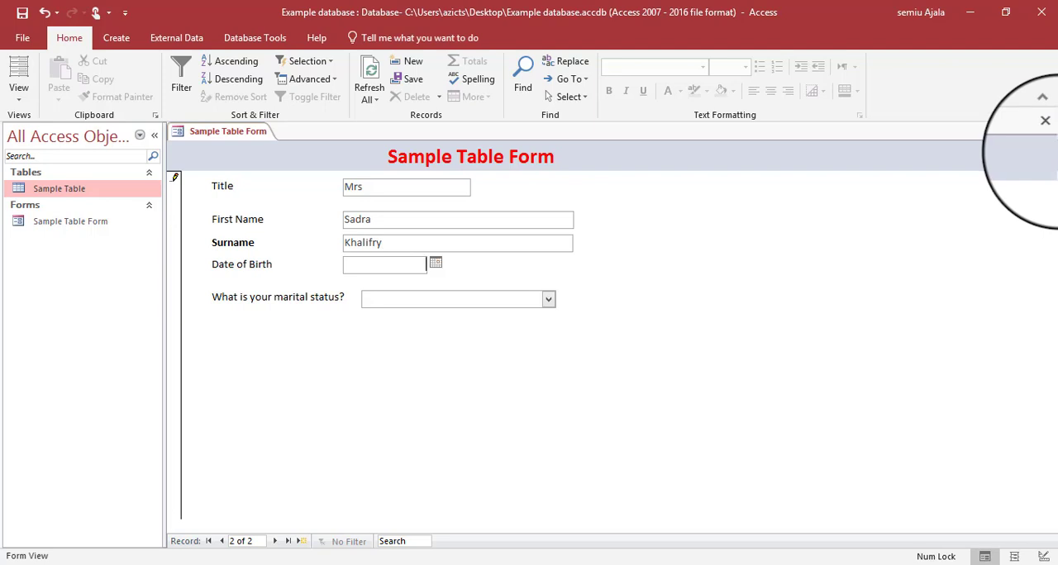
type("02/12/")
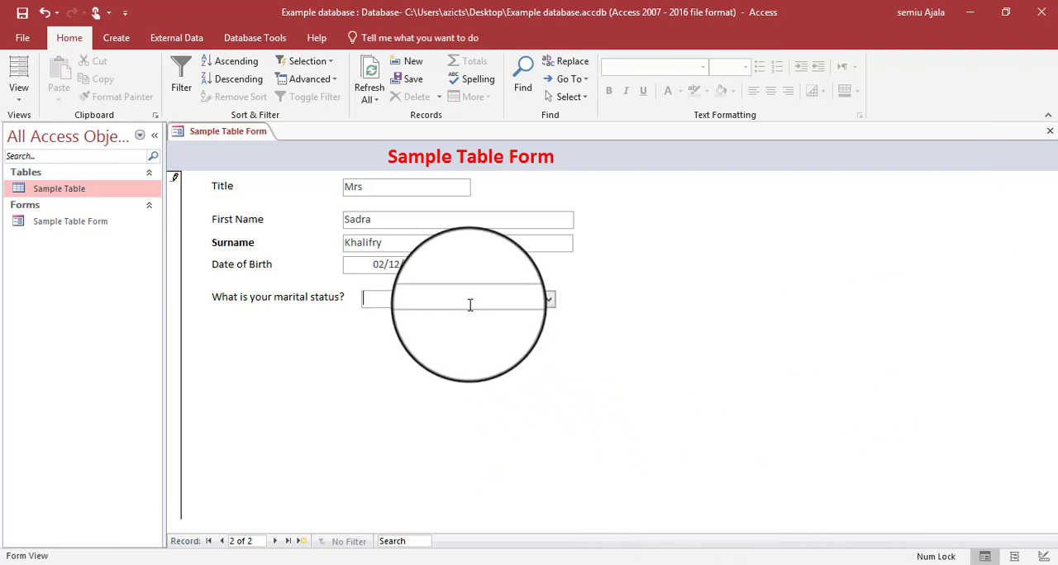
Set the record's marital status to Married and reopen Sample Table Form.
left_click(547, 298)
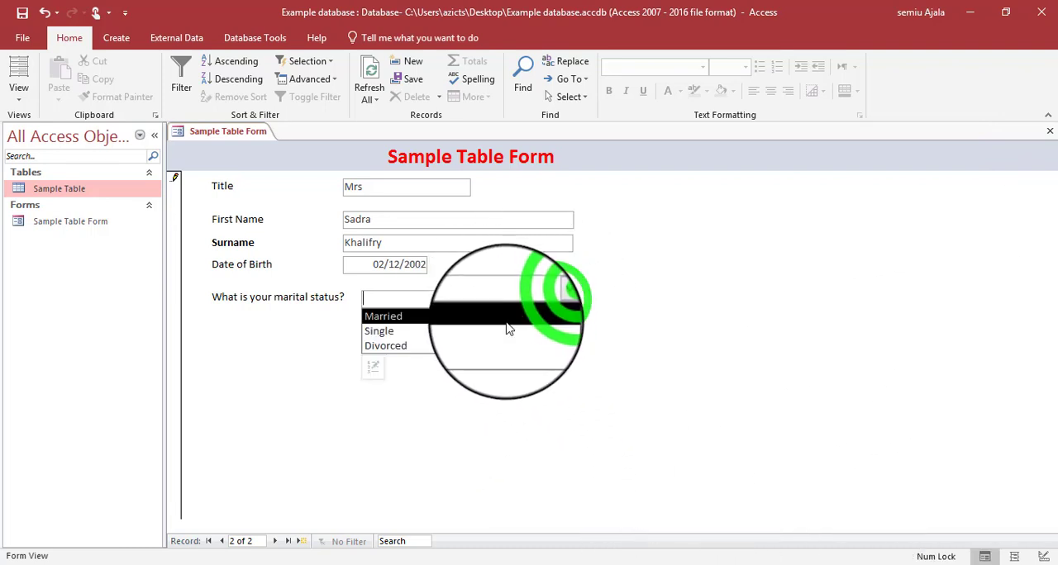
left_click(383, 316)
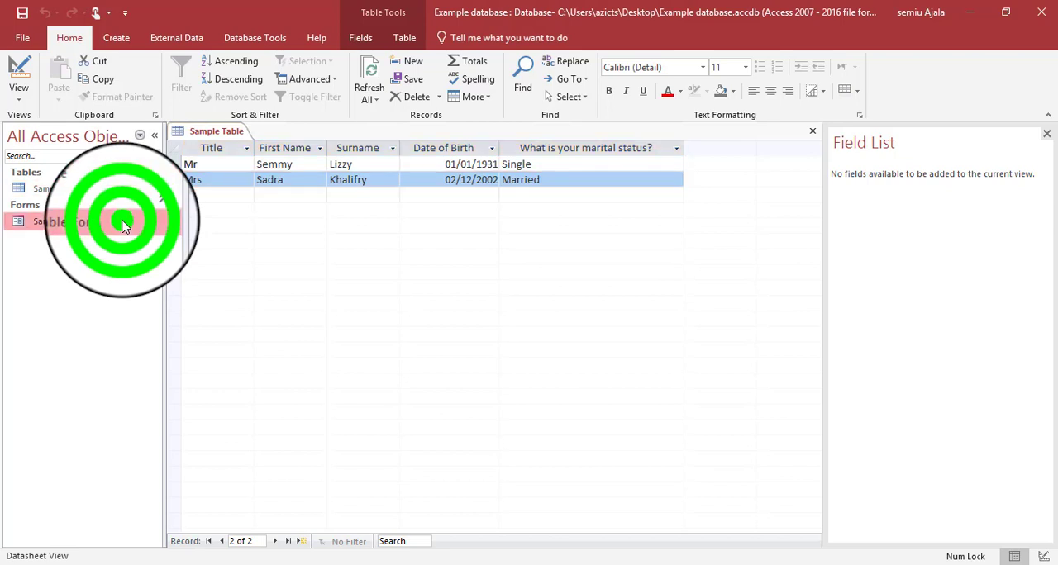
double_click(67, 222)
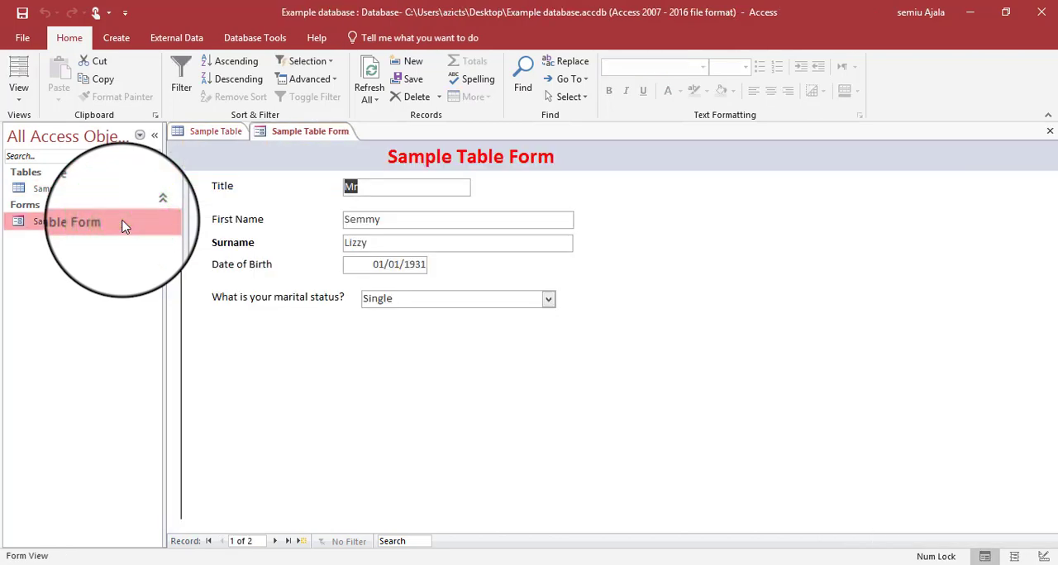